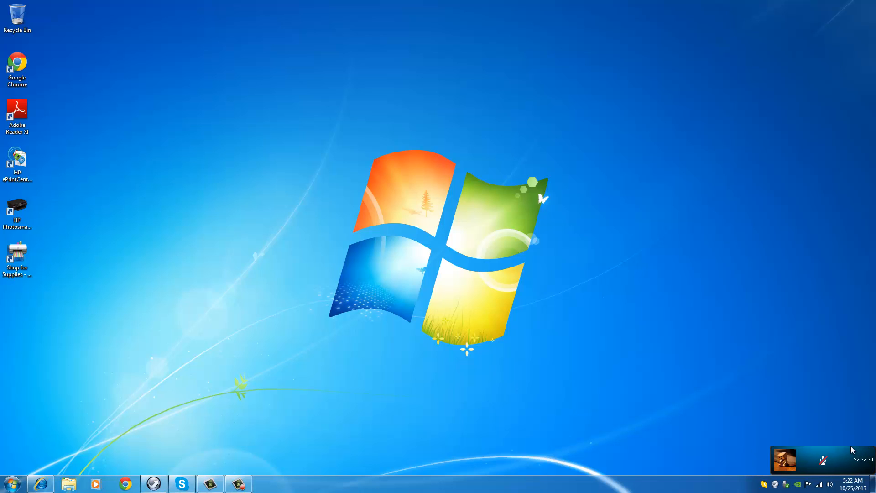
- Launch Google Chrome from the desktop and go to google.com
{"action": "left_click", "coordinate": [17, 64]}
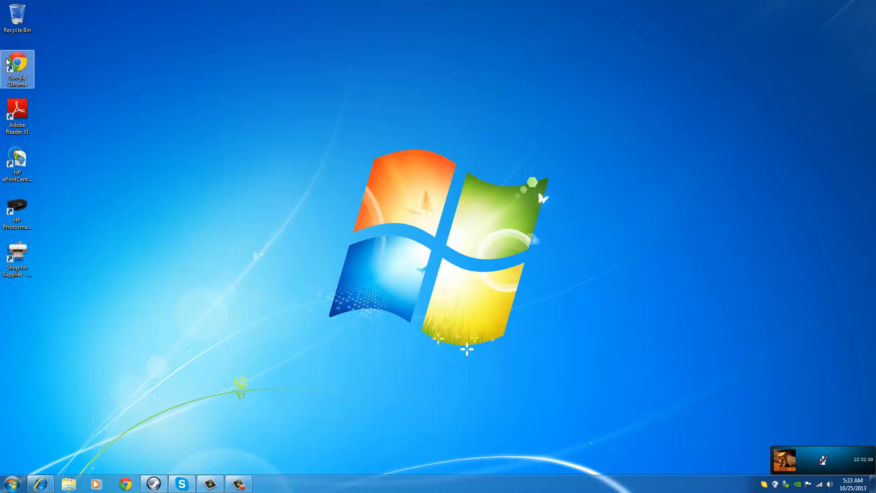
{"action": "double_click", "coordinate": [17, 62]}
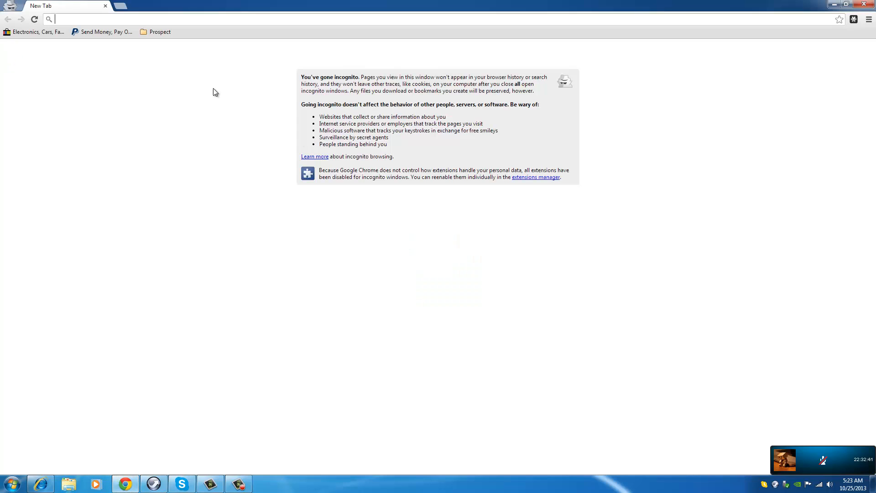
{"action": "mouse_move", "coordinate": [162, 144]}
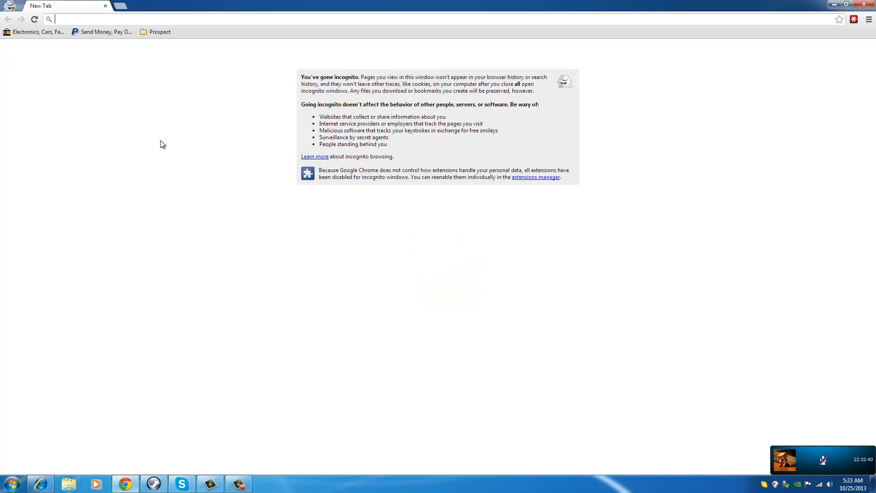
{"action": "mouse_move", "coordinate": [185, 168]}
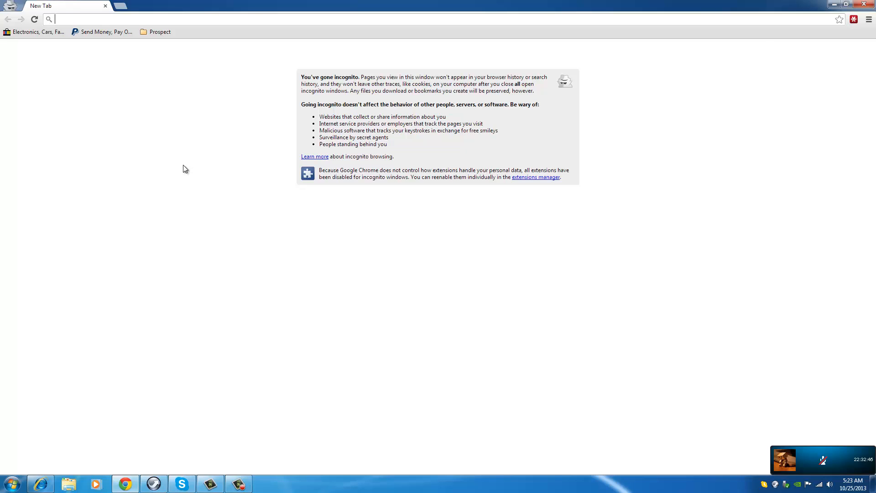
{"action": "mouse_move", "coordinate": [177, 168]}
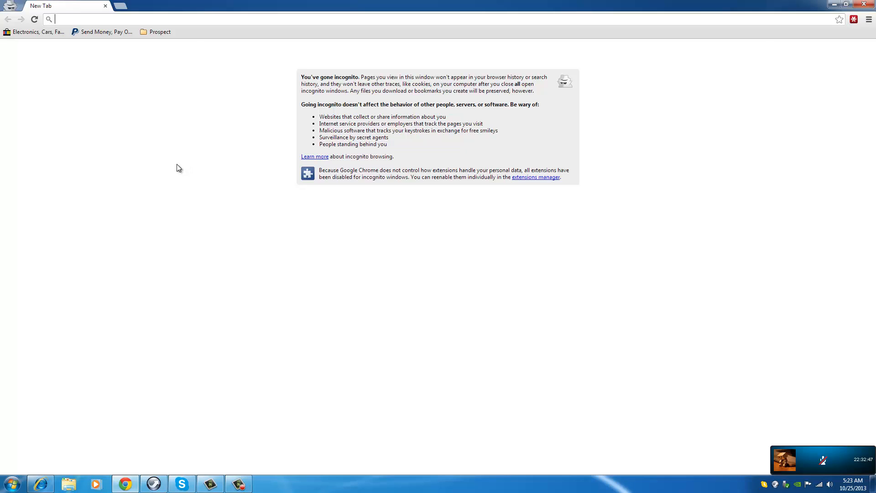
{"action": "mouse_move", "coordinate": [171, 188]}
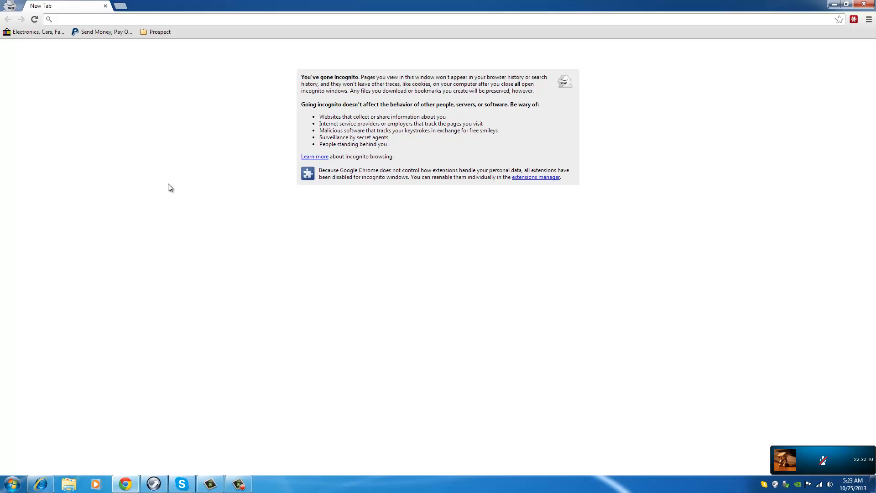
{"action": "mouse_move", "coordinate": [225, 224]}
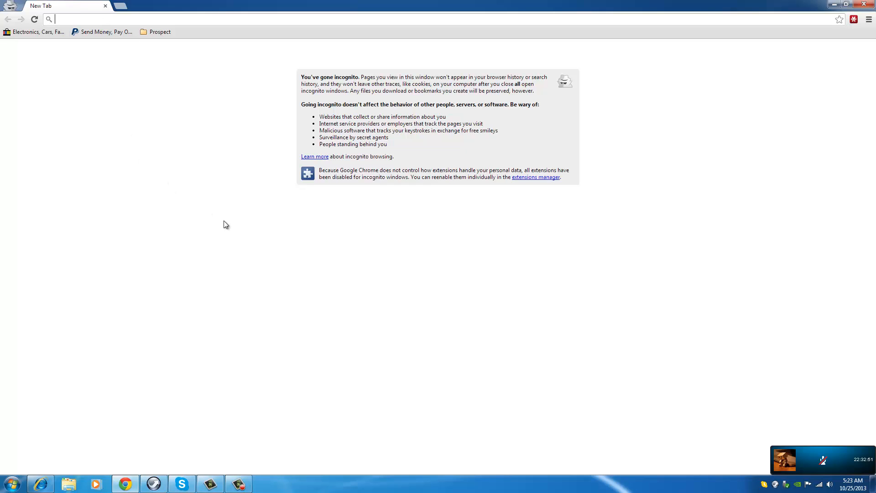
{"action": "mouse_move", "coordinate": [142, 30]}
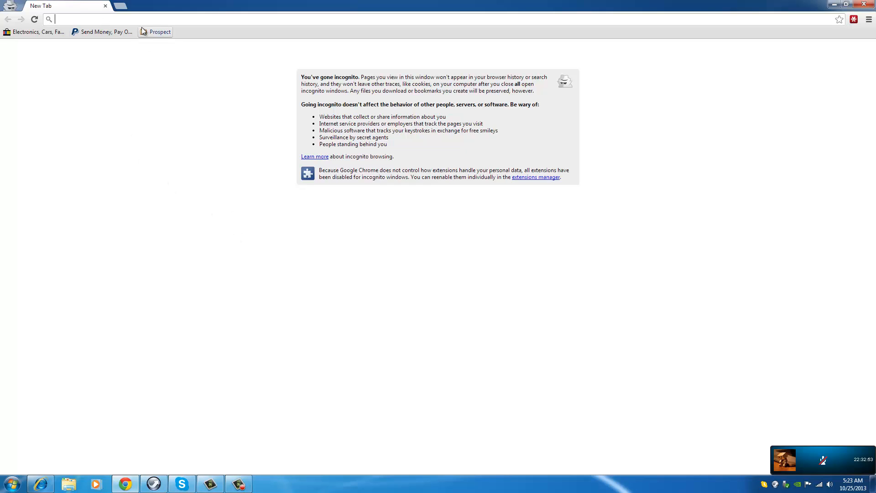
{"action": "type", "text": "google.com"}
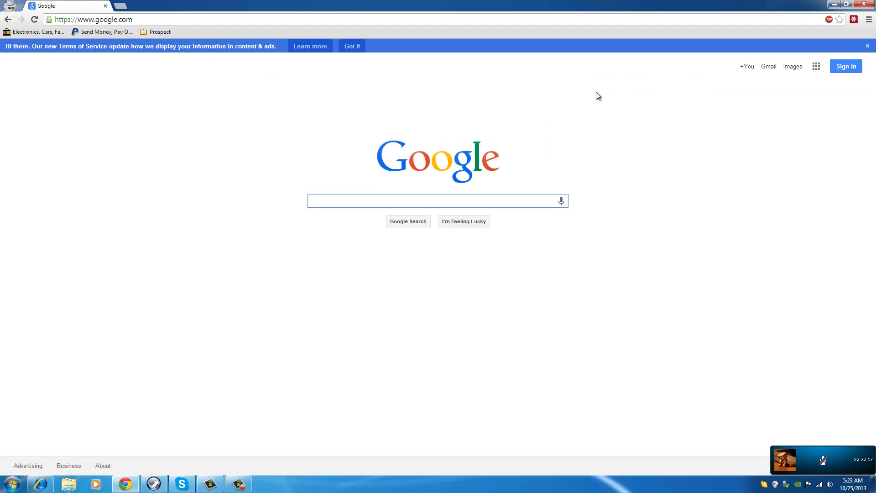
- Sign in to the Google account with the saved credentials and head to Gmail
{"action": "left_click", "coordinate": [846, 66]}
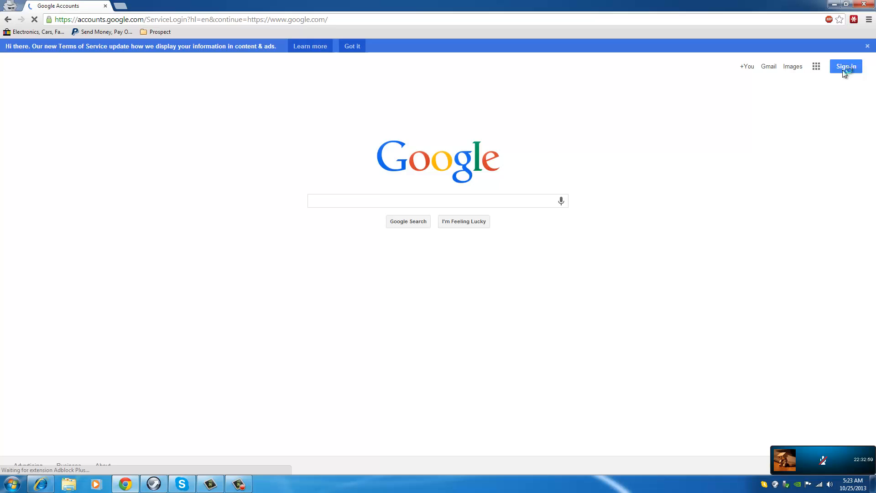
{"action": "left_click", "coordinate": [846, 66]}
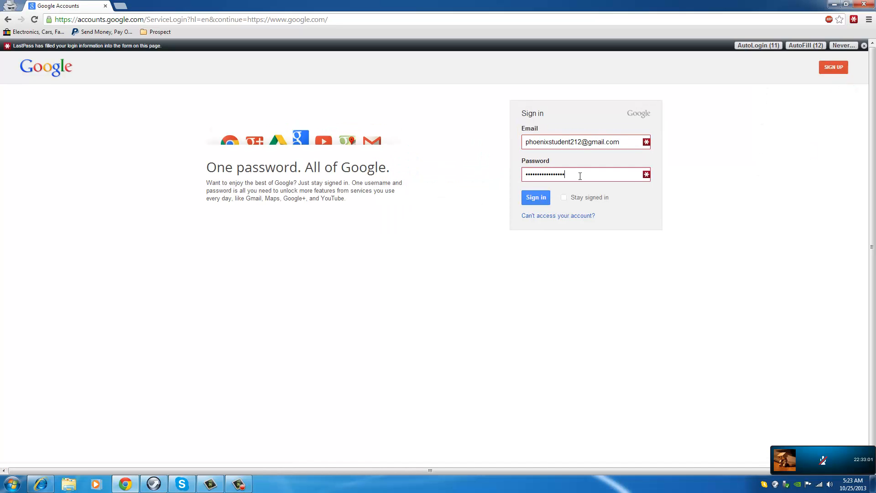
{"action": "left_click", "coordinate": [534, 197]}
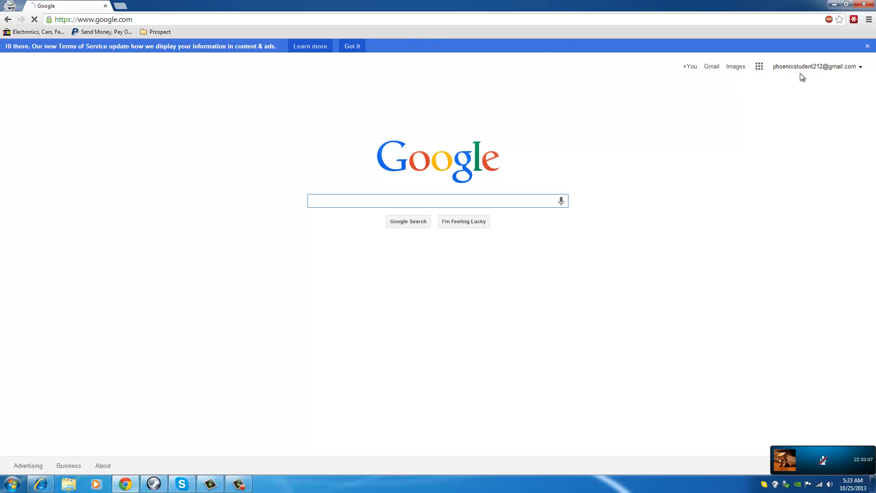
{"action": "left_click", "coordinate": [711, 65]}
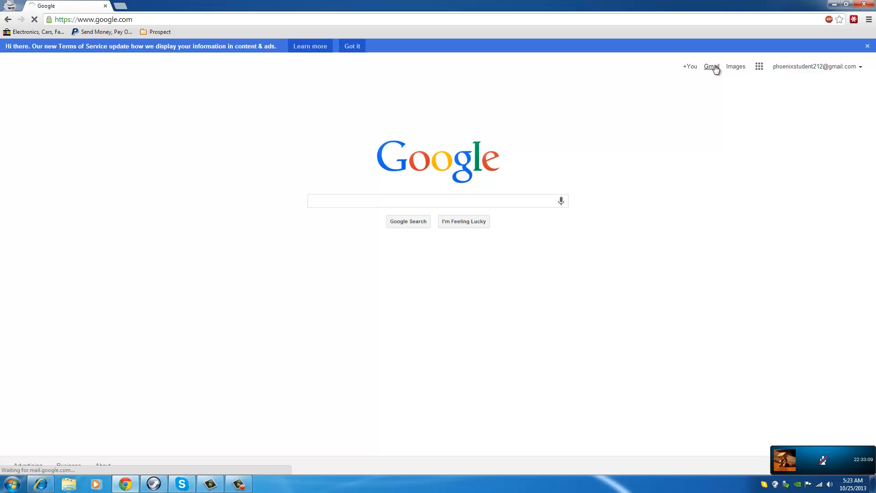
- Open the Gmail inbox for the signed-in account
{"action": "left_click", "coordinate": [712, 66]}
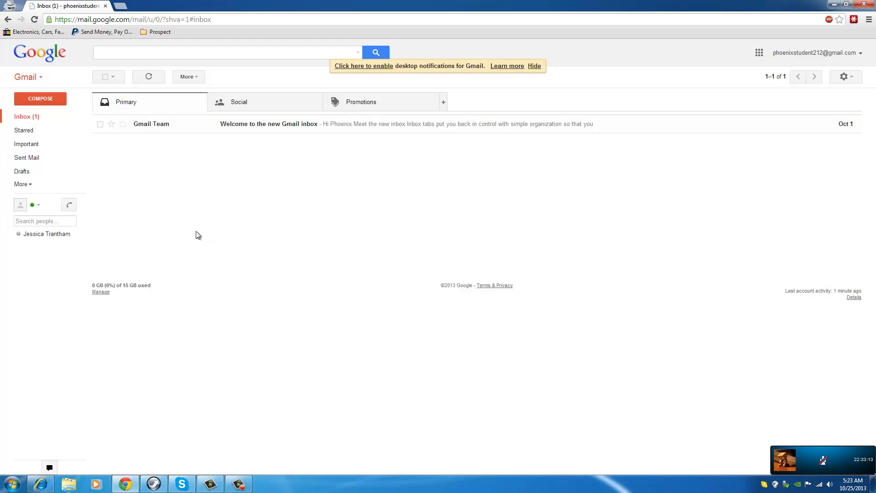
{"action": "mouse_move", "coordinate": [133, 197]}
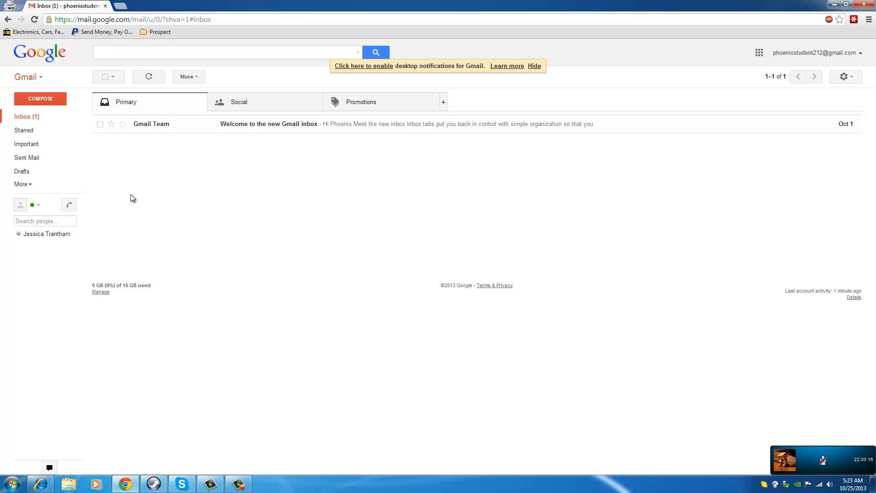
{"action": "mouse_move", "coordinate": [69, 205]}
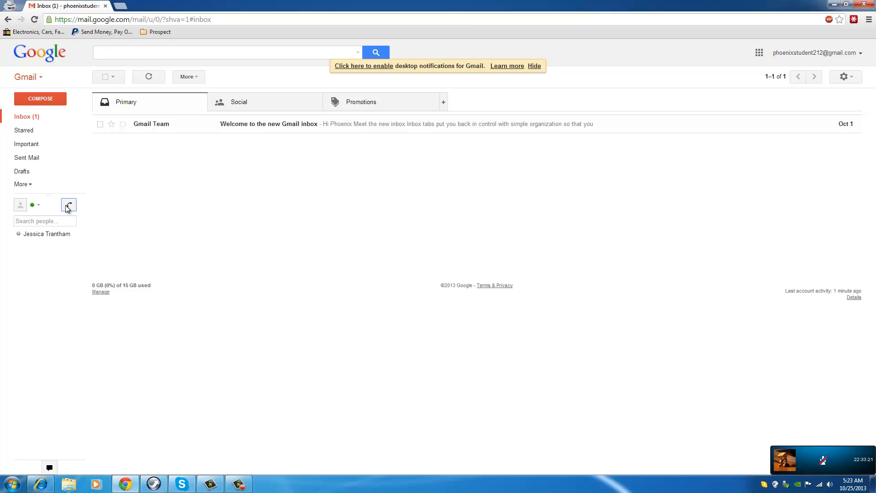
{"action": "mouse_move", "coordinate": [69, 205]}
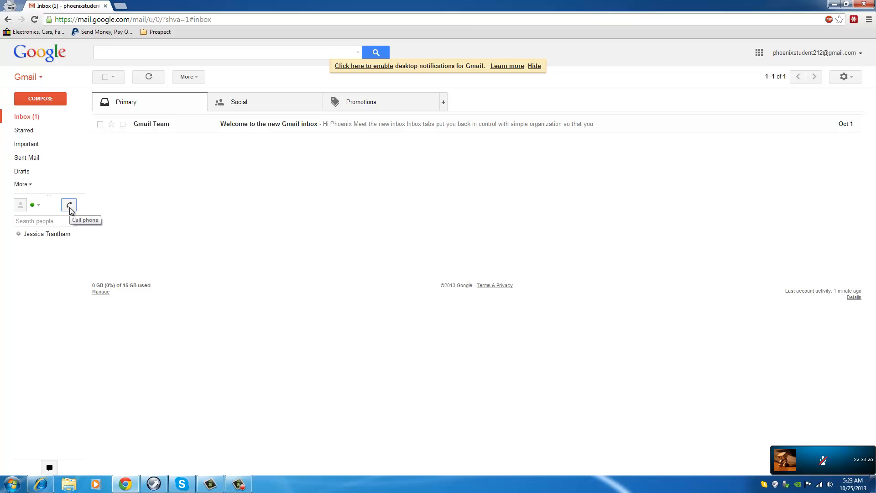
- Bring up the Call phone dial pad from the chat sidebar
{"action": "left_click", "coordinate": [68, 205]}
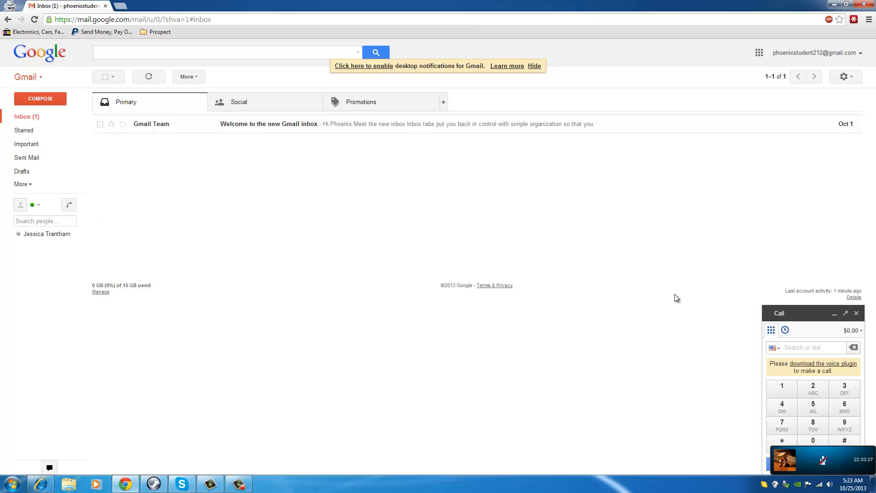
{"action": "mouse_move", "coordinate": [867, 425]}
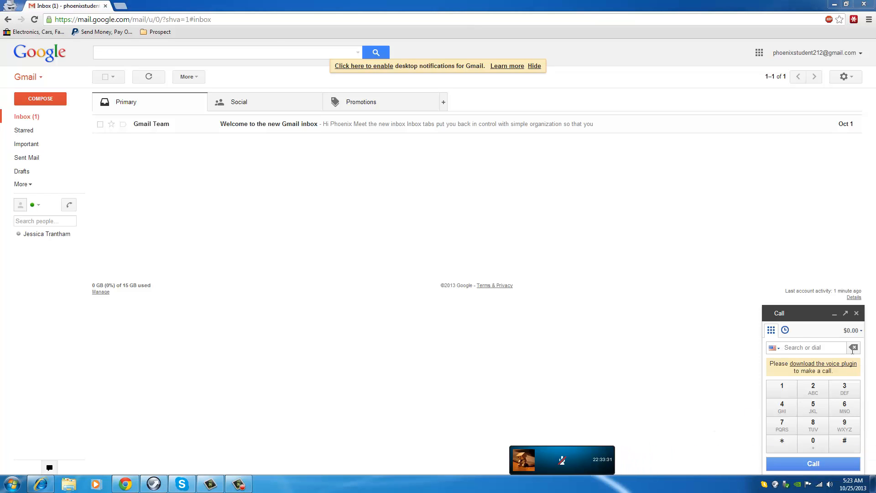
{"action": "mouse_move", "coordinate": [794, 341]}
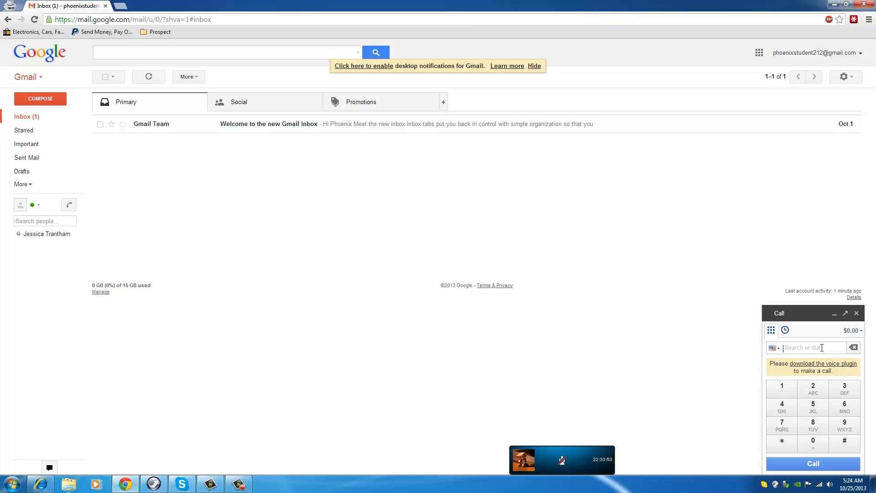
{"action": "mouse_move", "coordinate": [821, 347]}
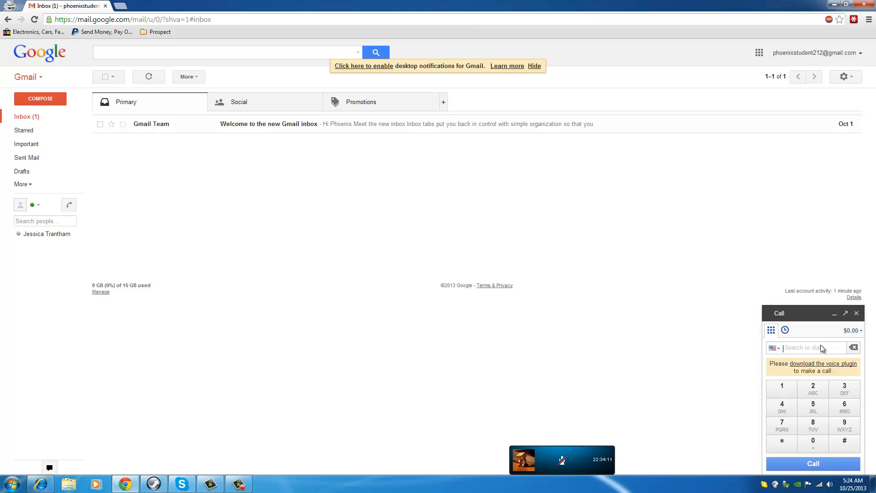
{"action": "mouse_move", "coordinate": [652, 244]}
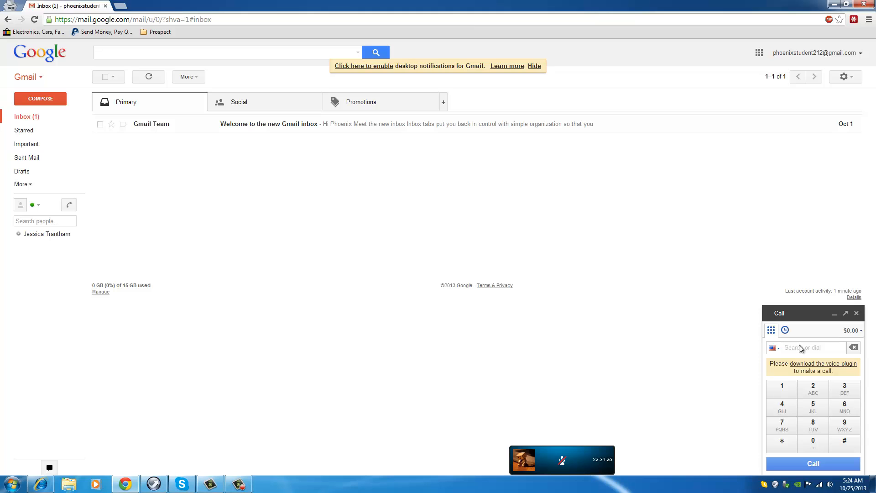
- Download the Google voice and video chat plugin installer and run the .exe
{"action": "left_click", "coordinate": [829, 363]}
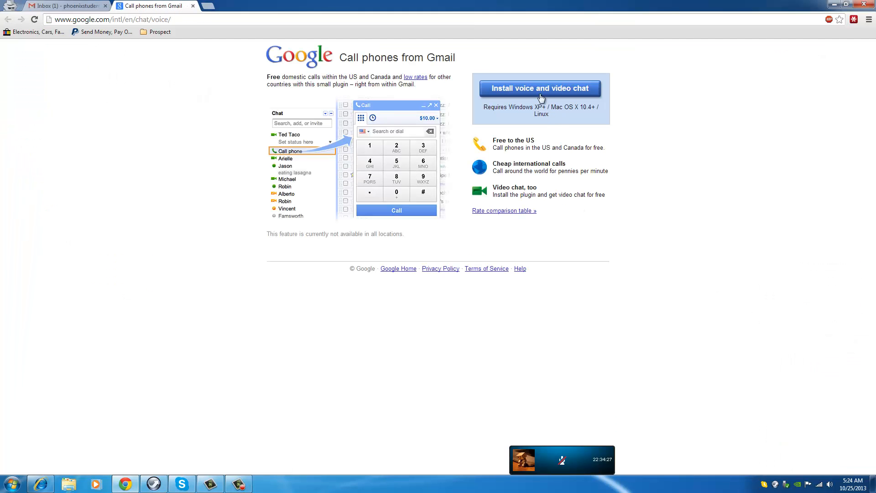
{"action": "left_click", "coordinate": [64, 5]}
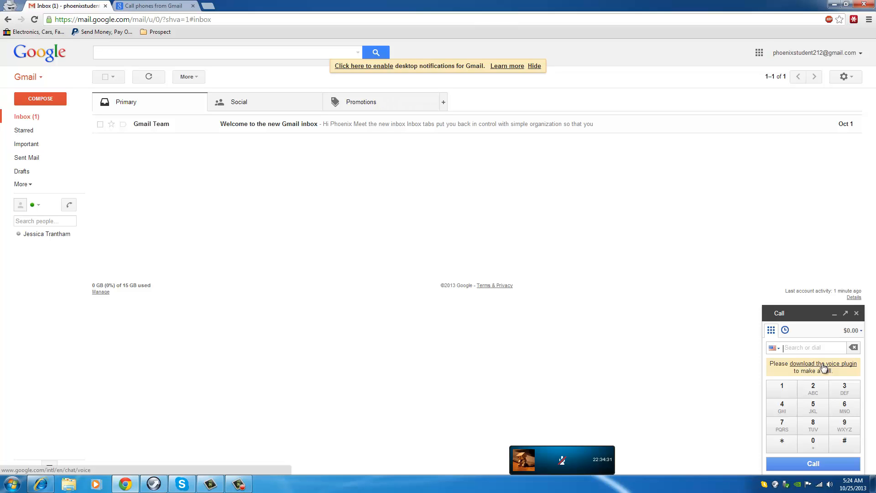
{"action": "left_click", "coordinate": [152, 6]}
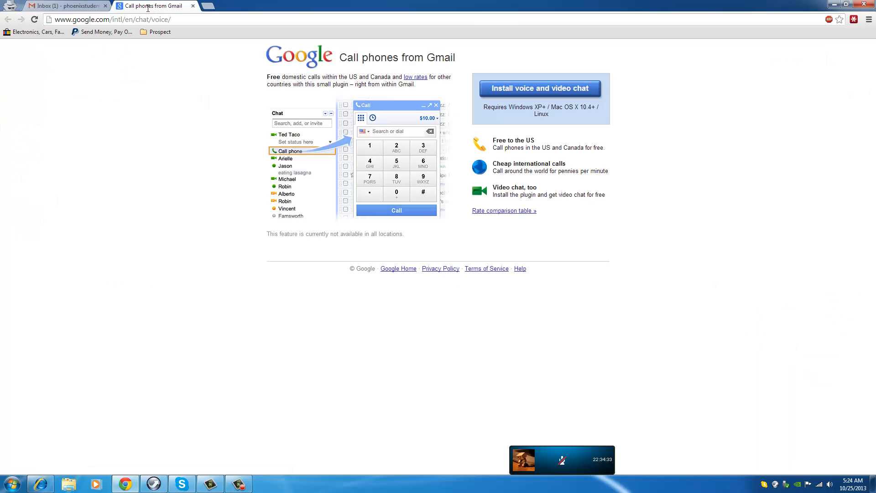
{"action": "mouse_move", "coordinate": [731, 179]}
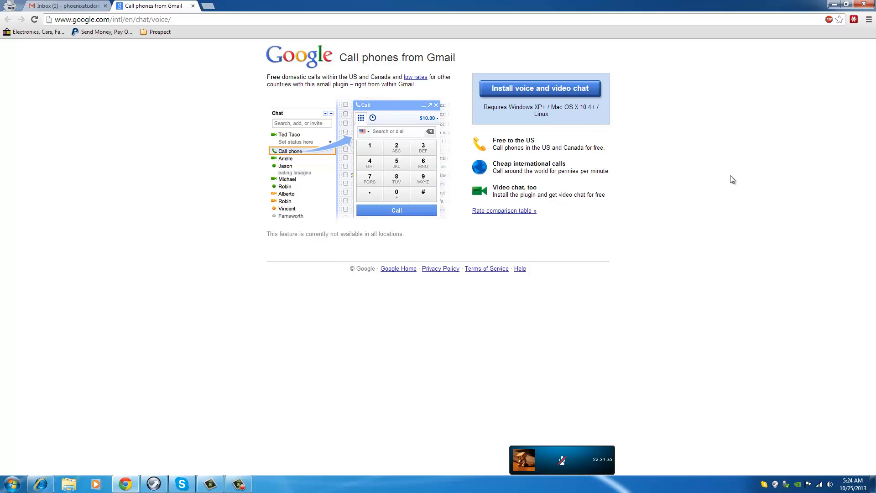
{"action": "left_click", "coordinate": [540, 87]}
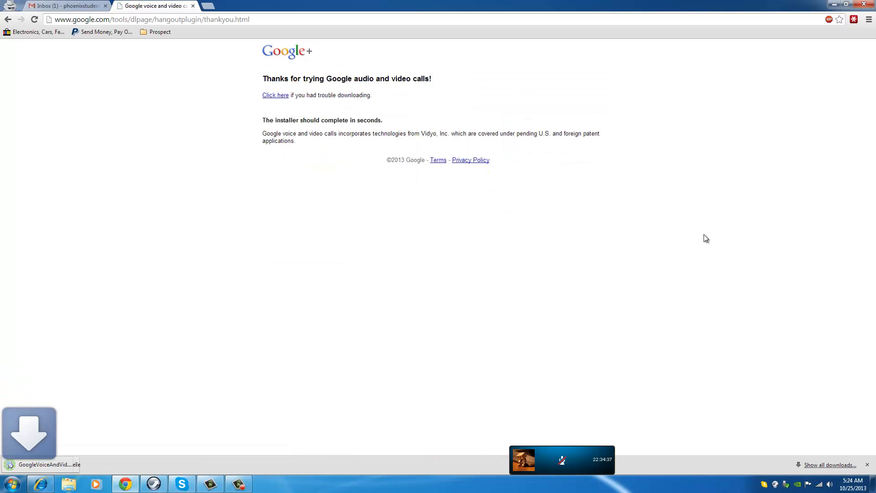
{"action": "left_click", "coordinate": [41, 464]}
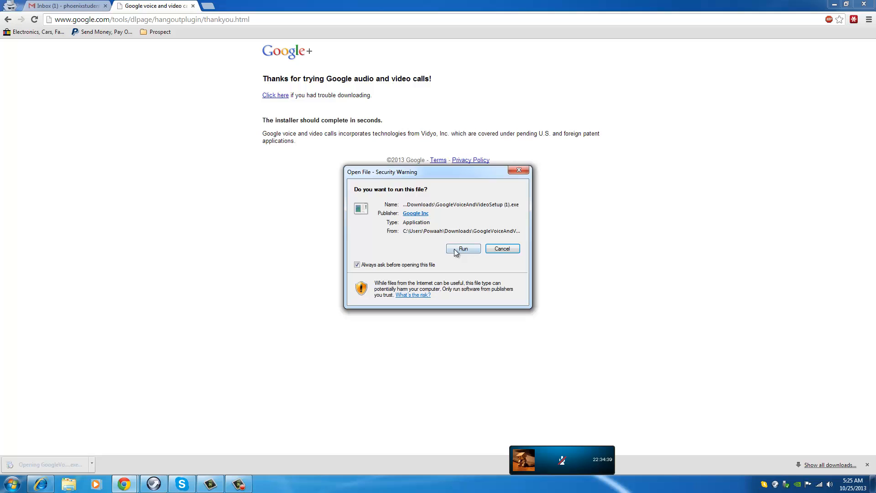
{"action": "left_click", "coordinate": [463, 248]}
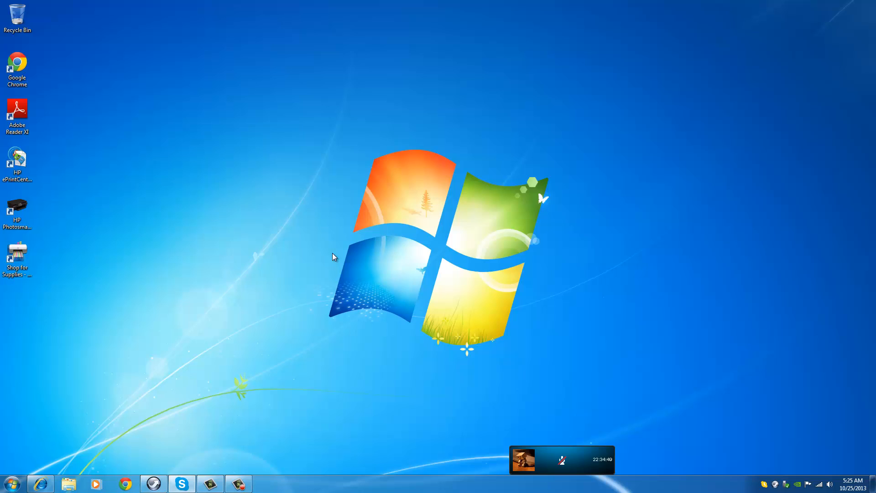
{"action": "mouse_move", "coordinate": [289, 233]}
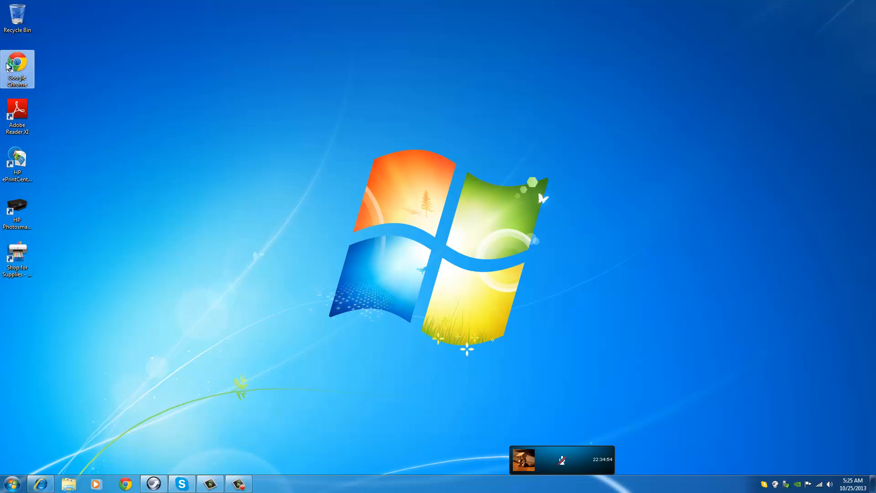
- Relaunch Google Chrome from the desktop shortcut
{"action": "double_click", "coordinate": [16, 64]}
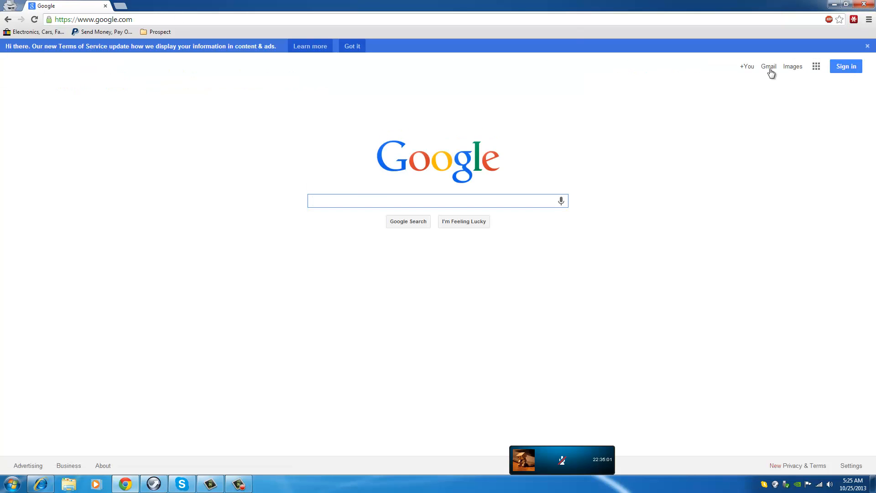
- Sign back in to Gmail and skip the profile update with 'Not now, continue to Gmail'
{"action": "left_click", "coordinate": [768, 66]}
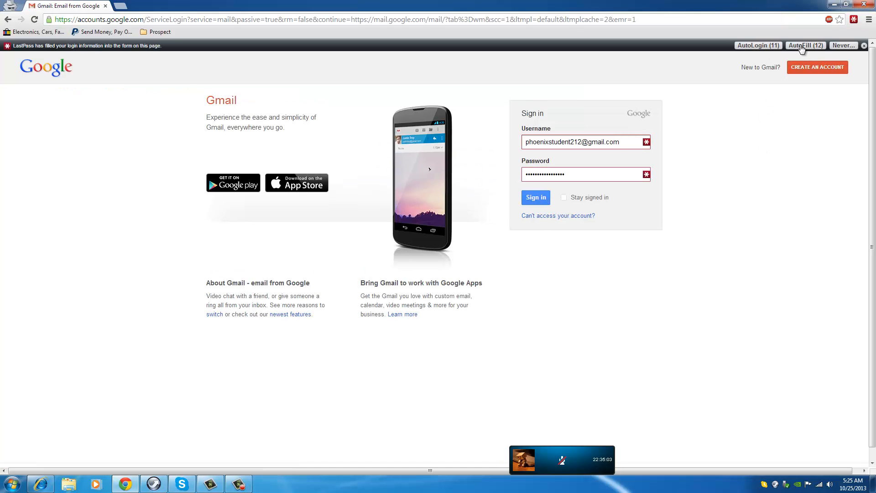
{"action": "left_click", "coordinate": [536, 197]}
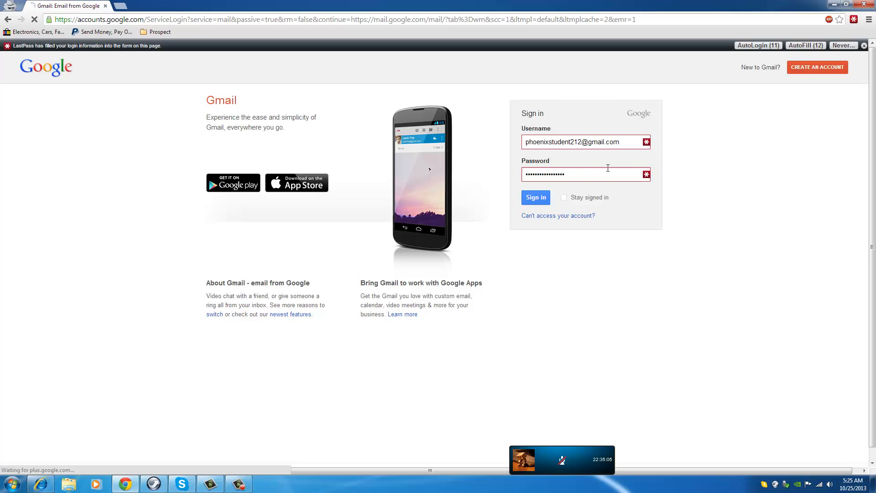
{"action": "left_click", "coordinate": [535, 198]}
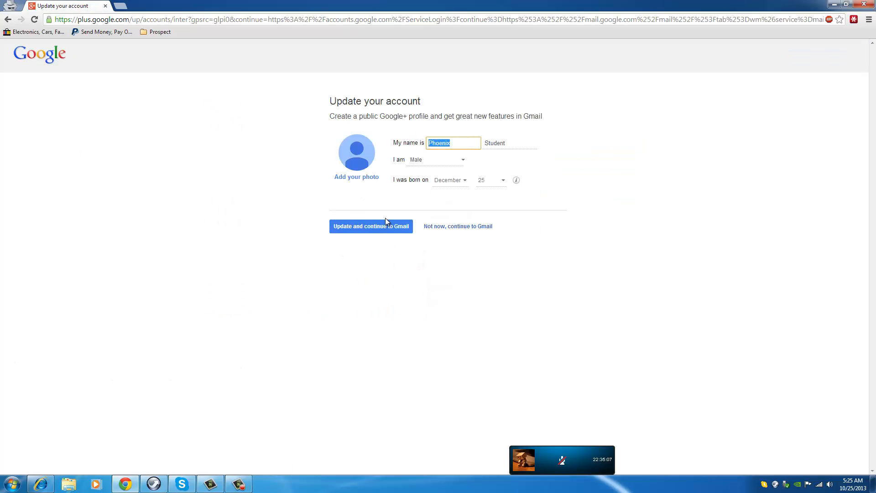
{"action": "left_click", "coordinate": [458, 226]}
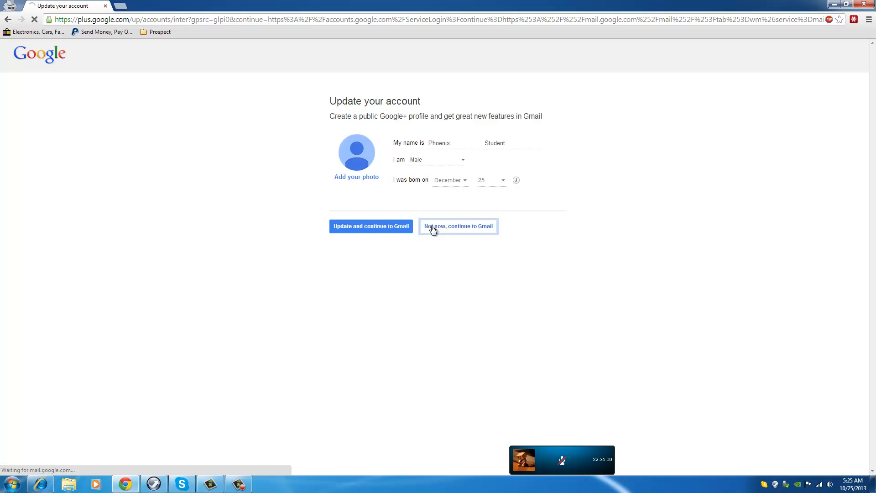
{"action": "left_click", "coordinate": [459, 227]}
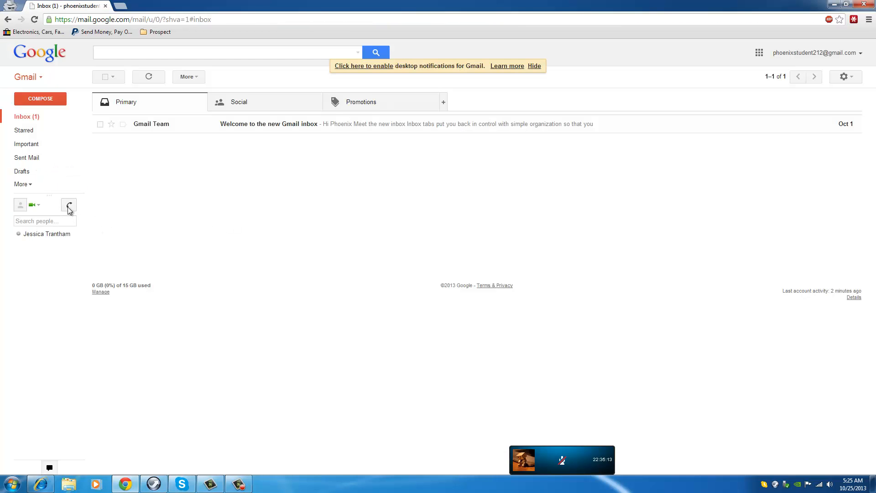
{"action": "left_click", "coordinate": [69, 204]}
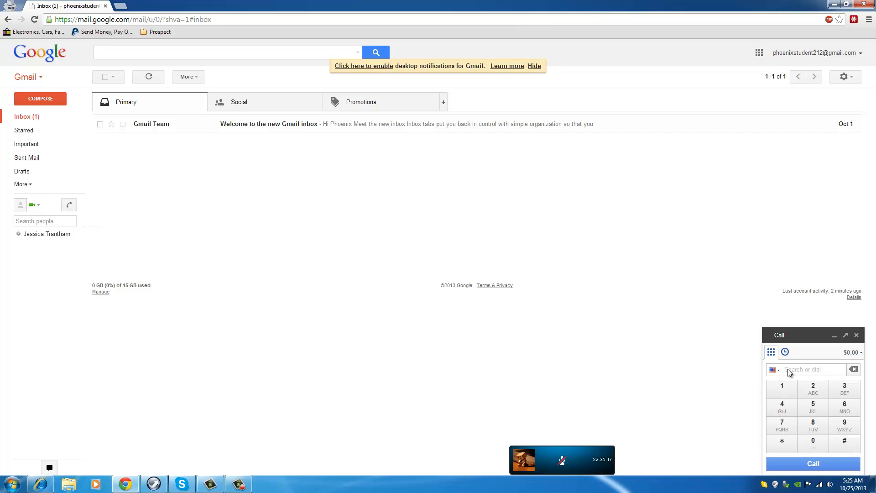
{"action": "mouse_move", "coordinate": [808, 374]}
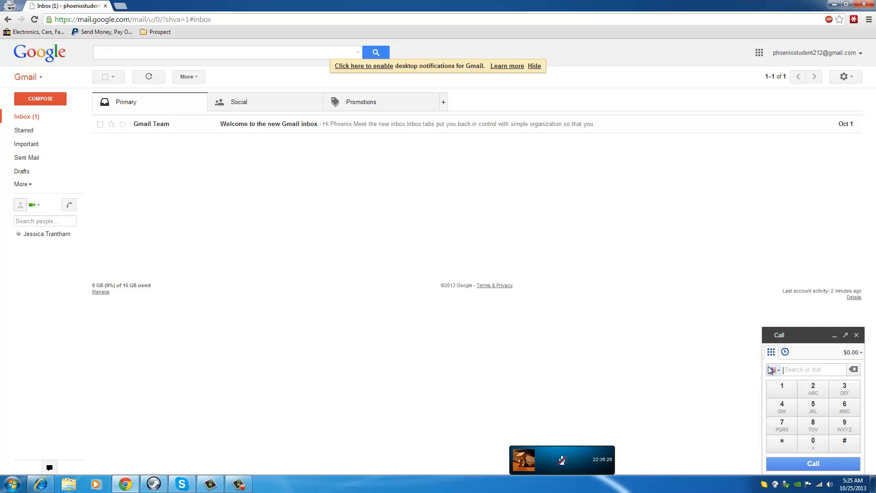
{"action": "mouse_move", "coordinate": [770, 376]}
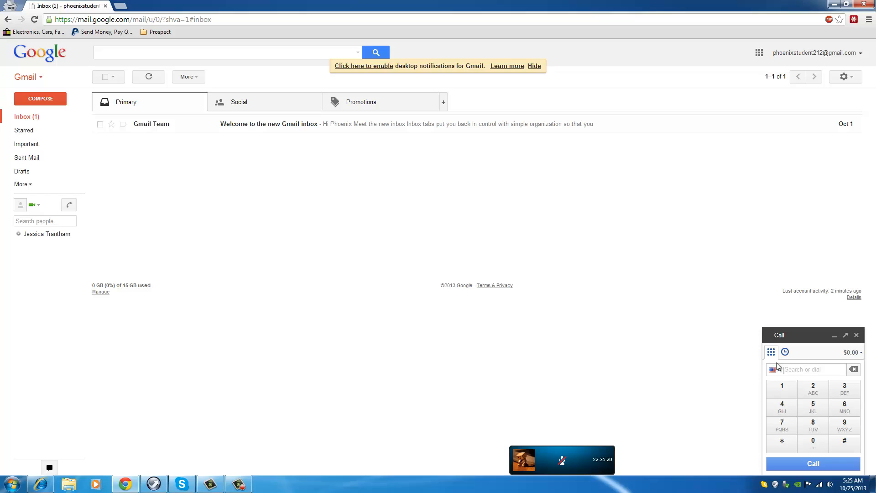
{"action": "mouse_move", "coordinate": [765, 379]}
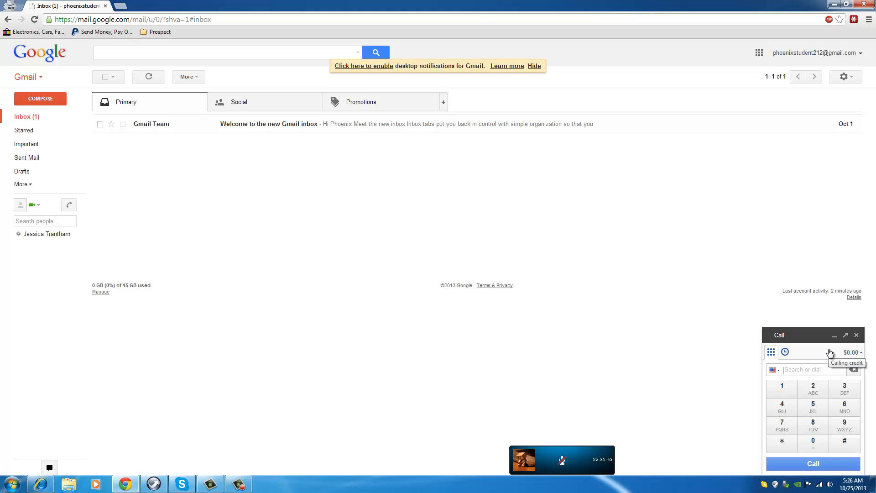
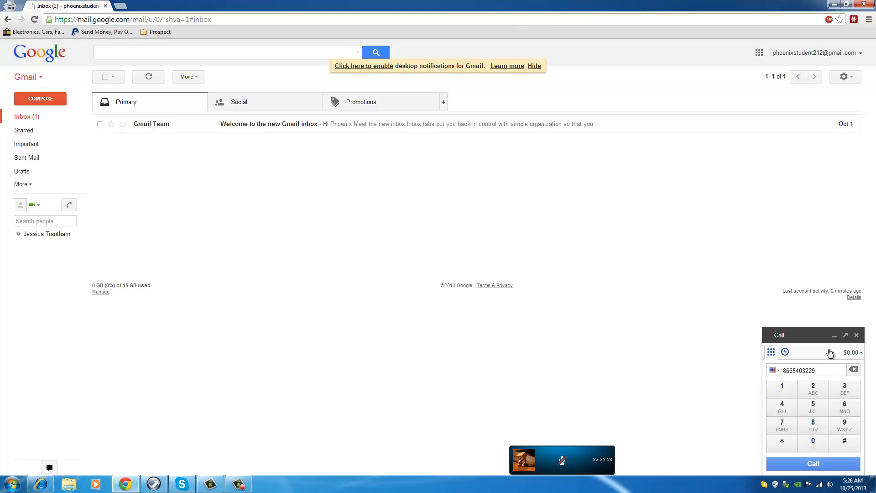
{"action": "left_click", "coordinate": [813, 464]}
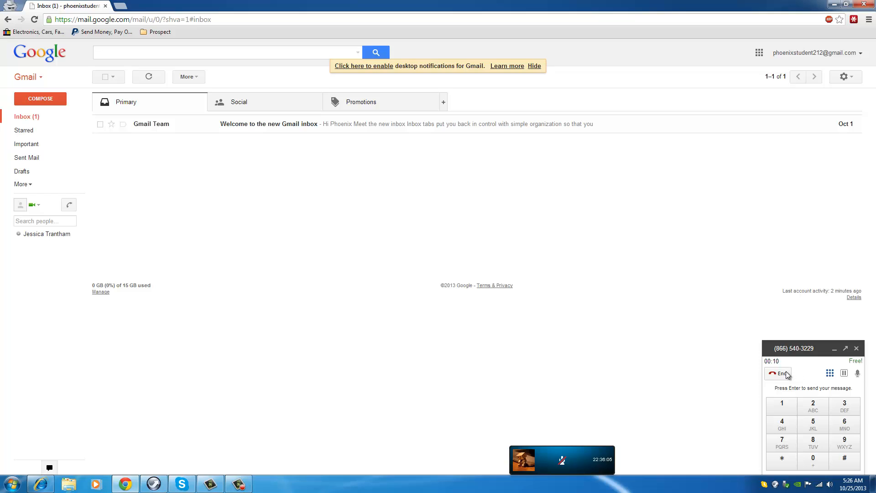
- End the toll-free call from the call window
{"action": "left_click", "coordinate": [778, 374]}
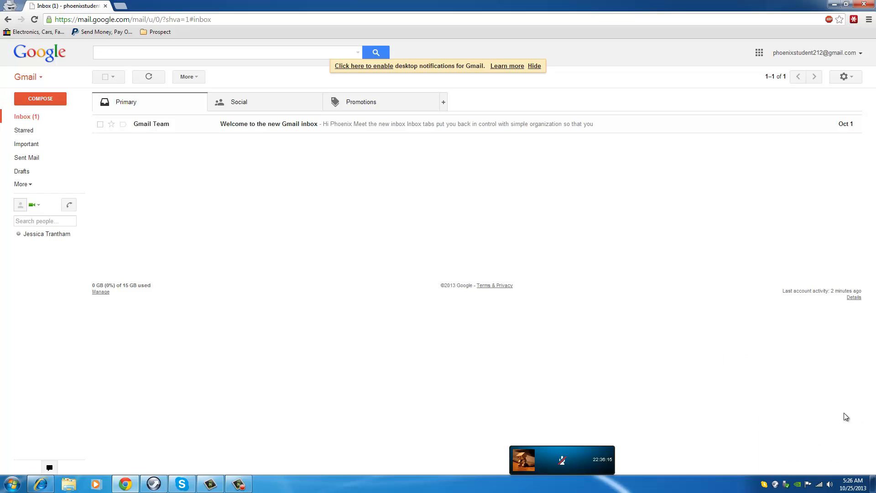
{"action": "mouse_move", "coordinate": [225, 219]}
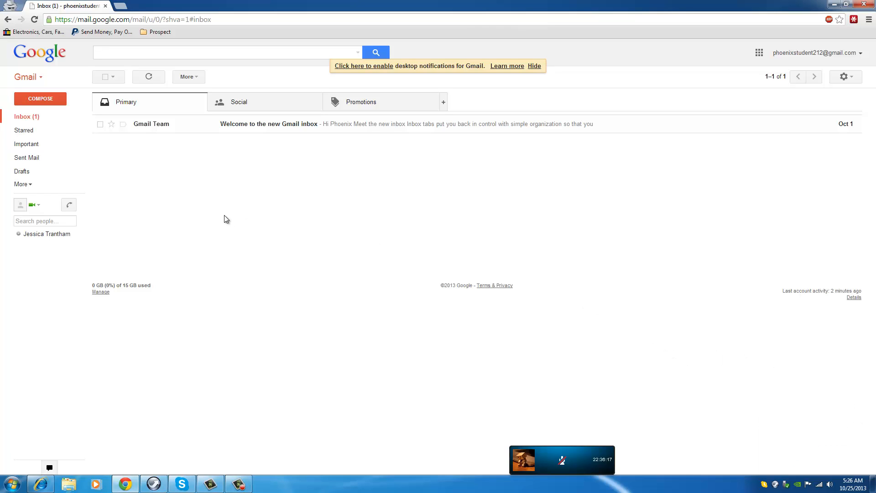
{"action": "mouse_move", "coordinate": [225, 218]}
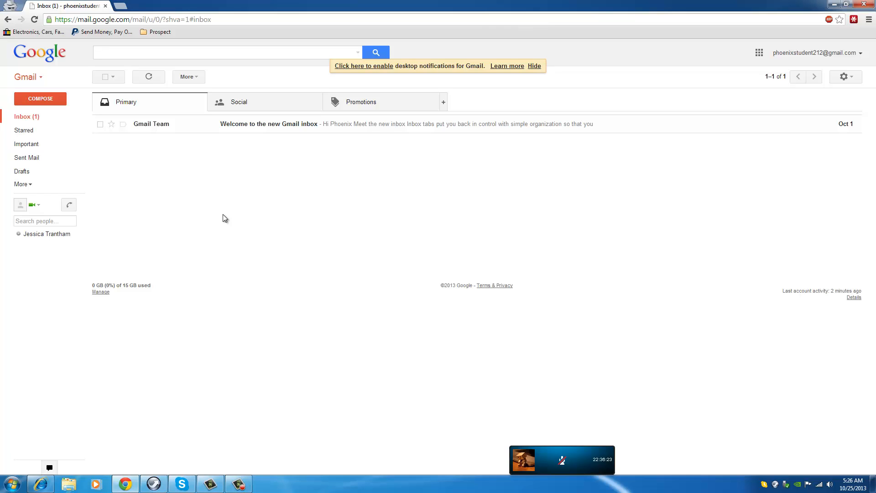
{"action": "mouse_move", "coordinate": [371, 185]}
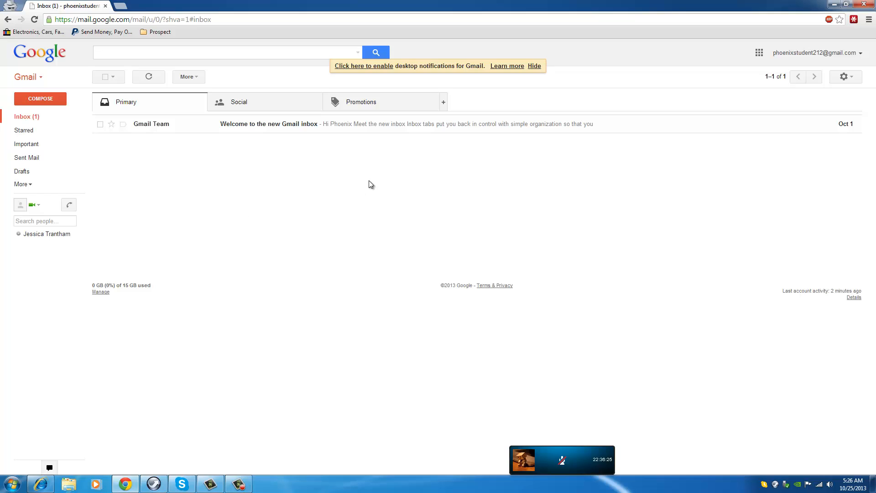
{"action": "mouse_move", "coordinate": [392, 180]}
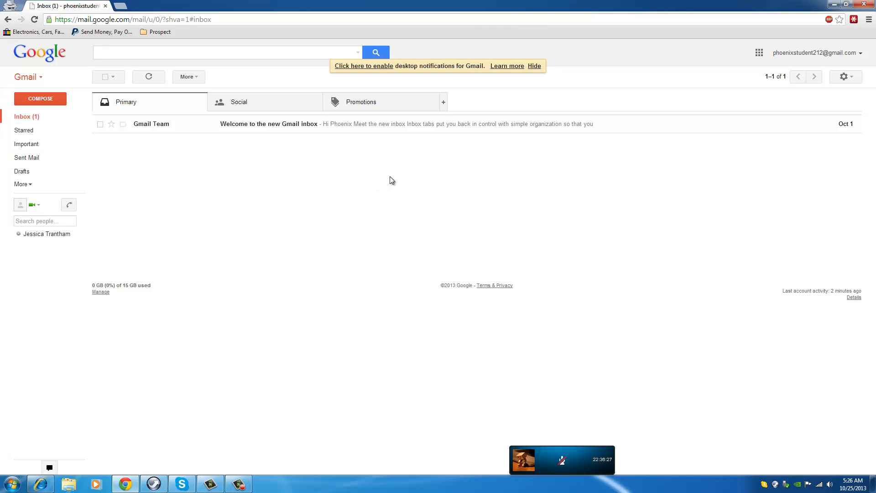